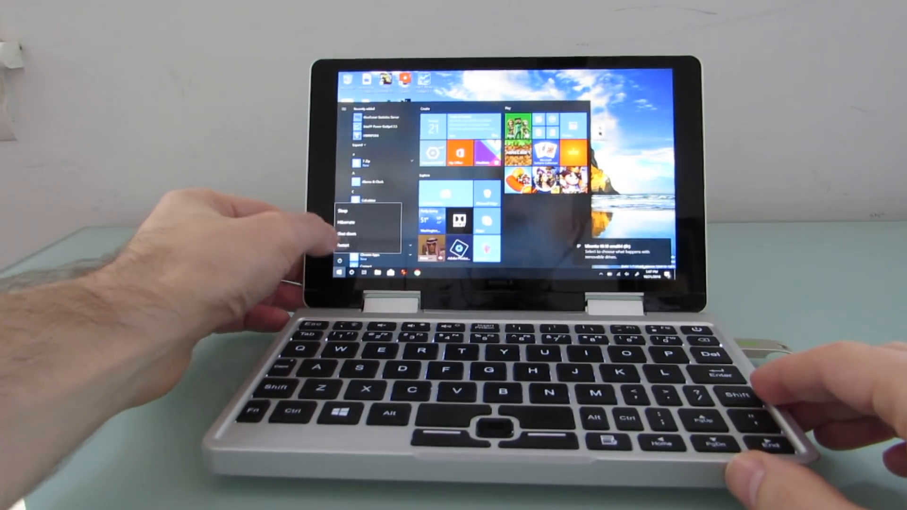
Step: Restart the Windows 10 mini laptop from the Start menu's Power options
click(346, 245)
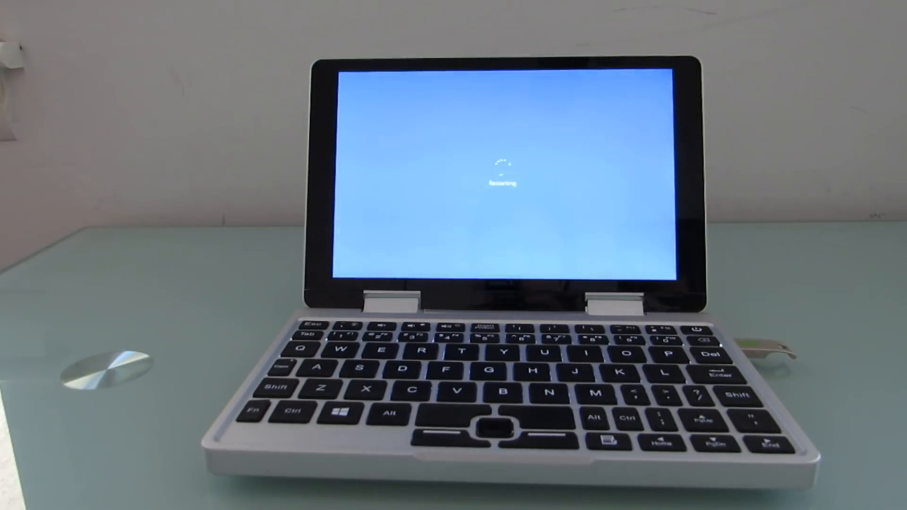